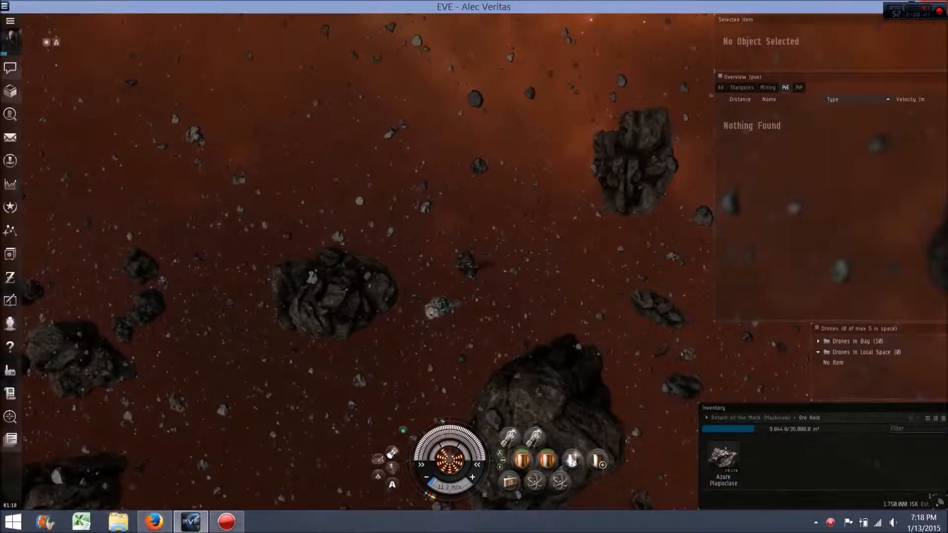
Mine an Azure Plagioclase asteroid with the Mackinaw, then bring up the audio settings
left_click(438, 304)
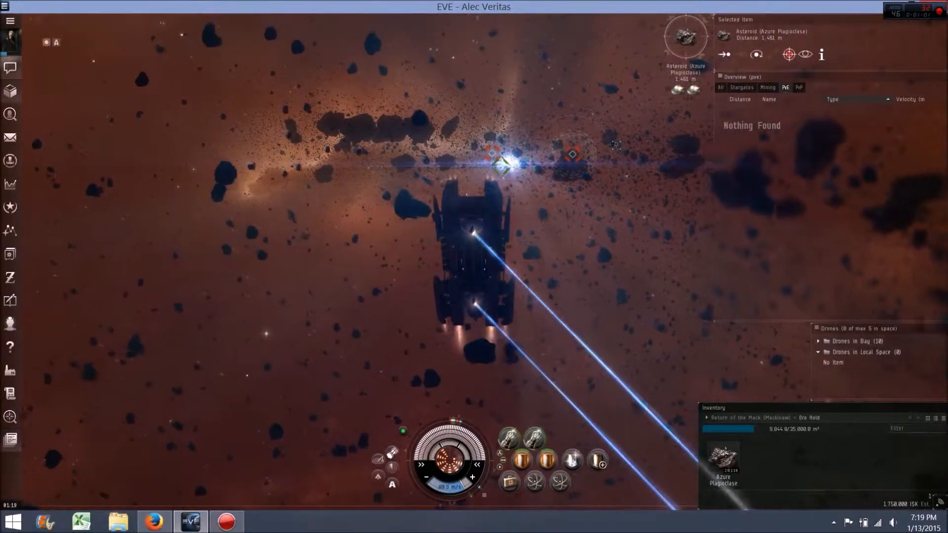
left_click(756, 55)
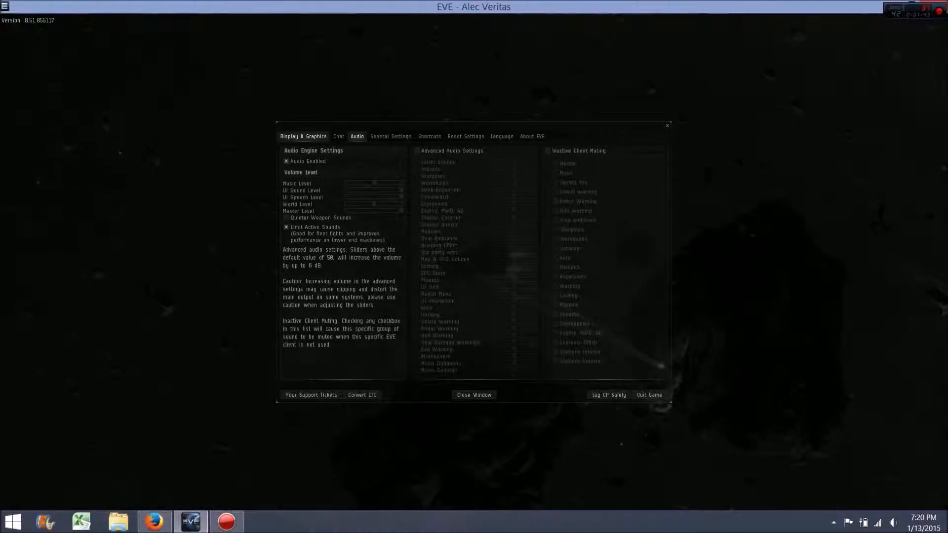
Review the Display & Graphics effects, Asteroid Environments and Light Rays, then close settings
left_click(302, 136)
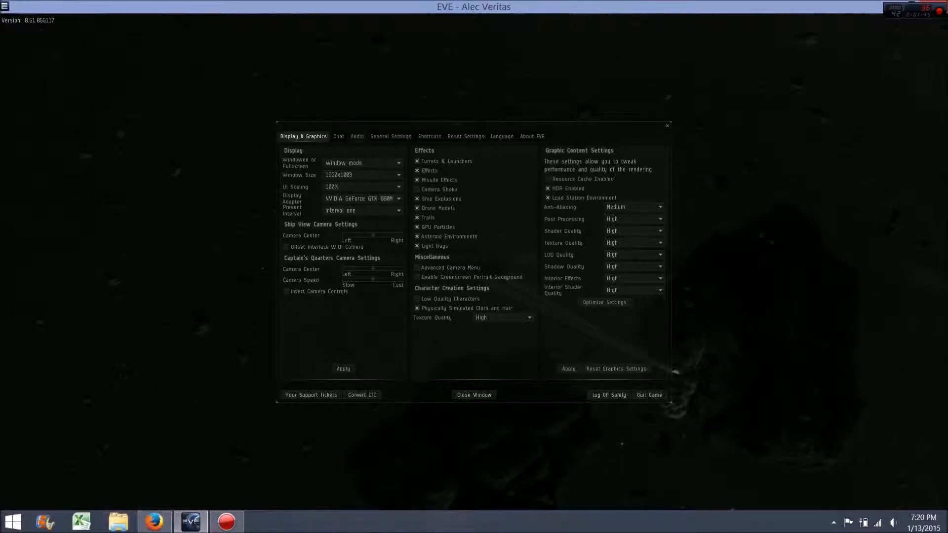
mouse_move(450, 236)
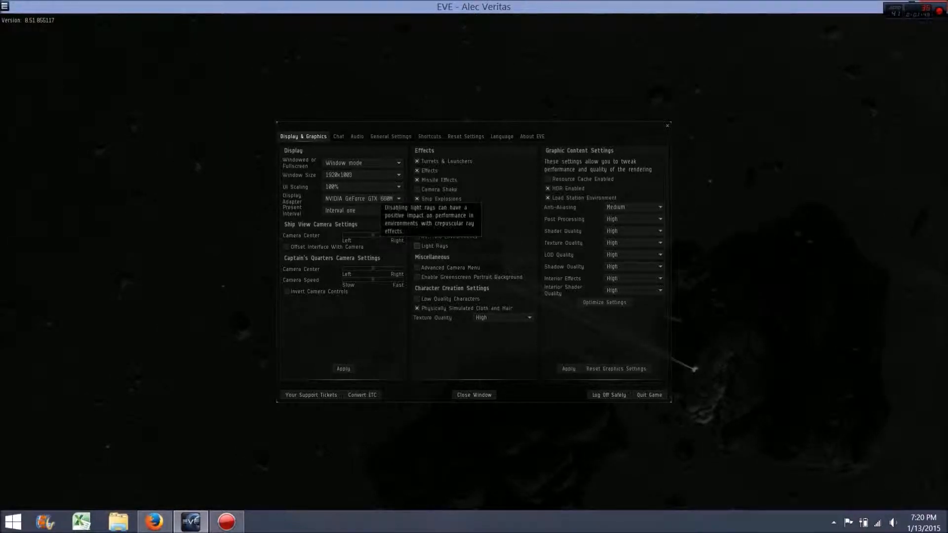
mouse_move(449, 236)
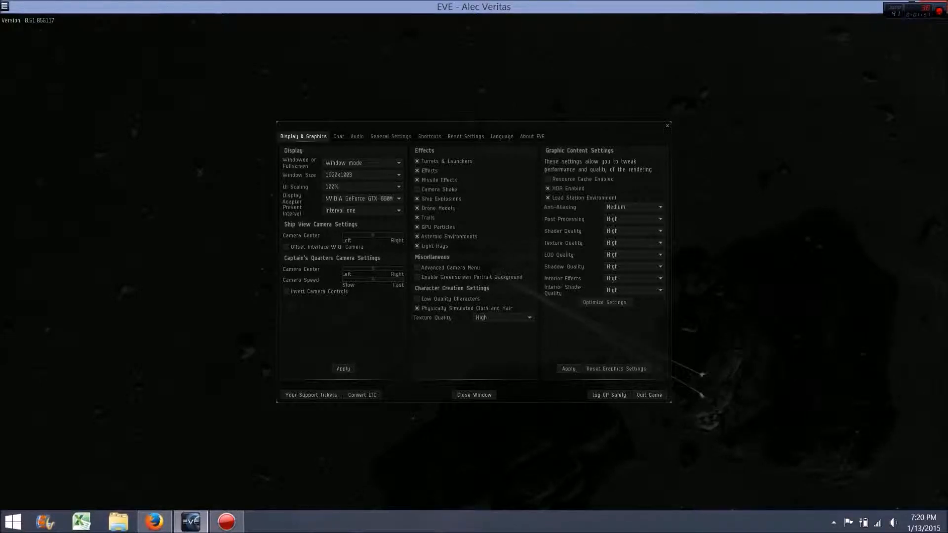
mouse_move(474, 395)
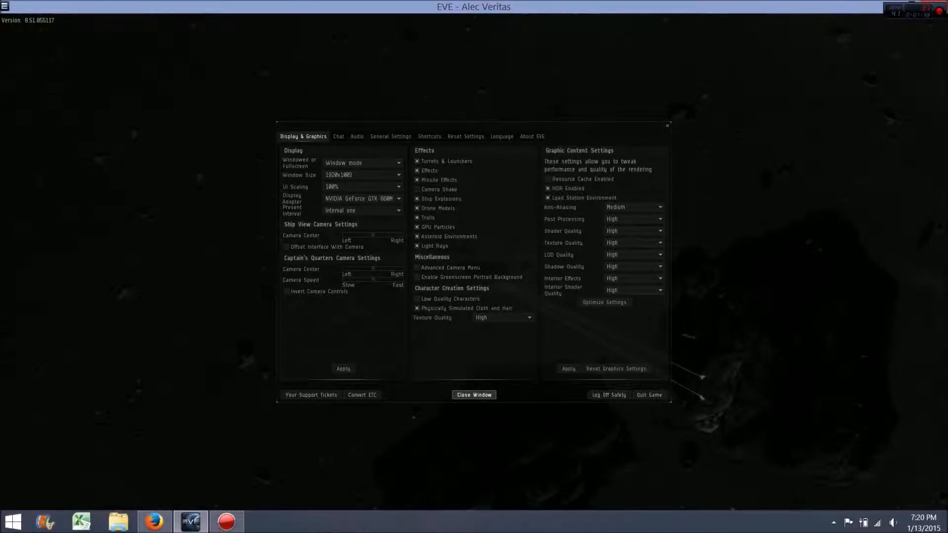
left_click(474, 394)
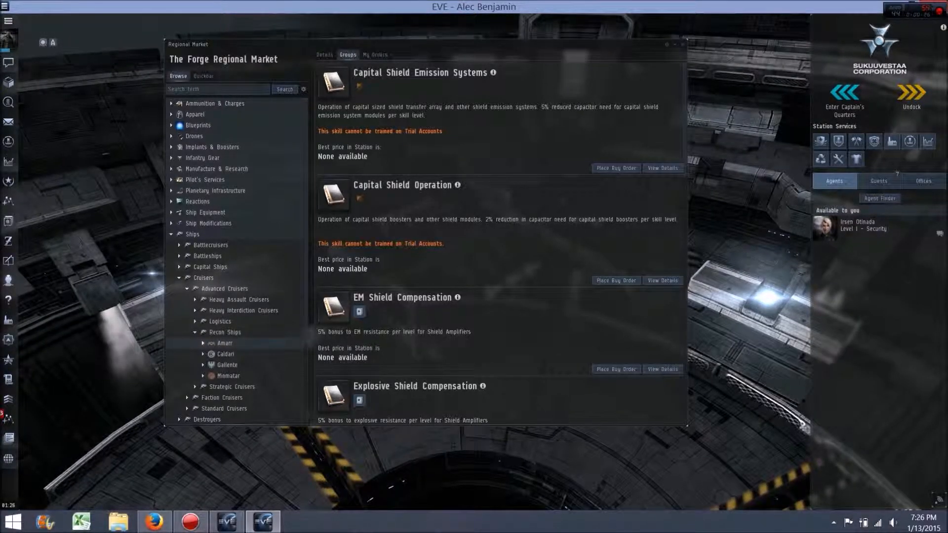
Expand Amarr recon ships and view the Curse's Jita sell and buy orders
left_click(225, 342)
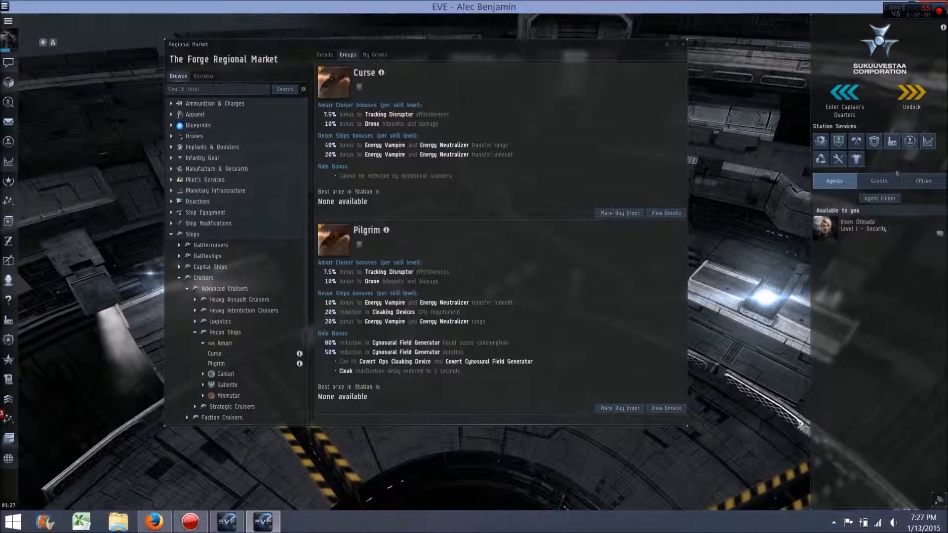
left_click(666, 213)
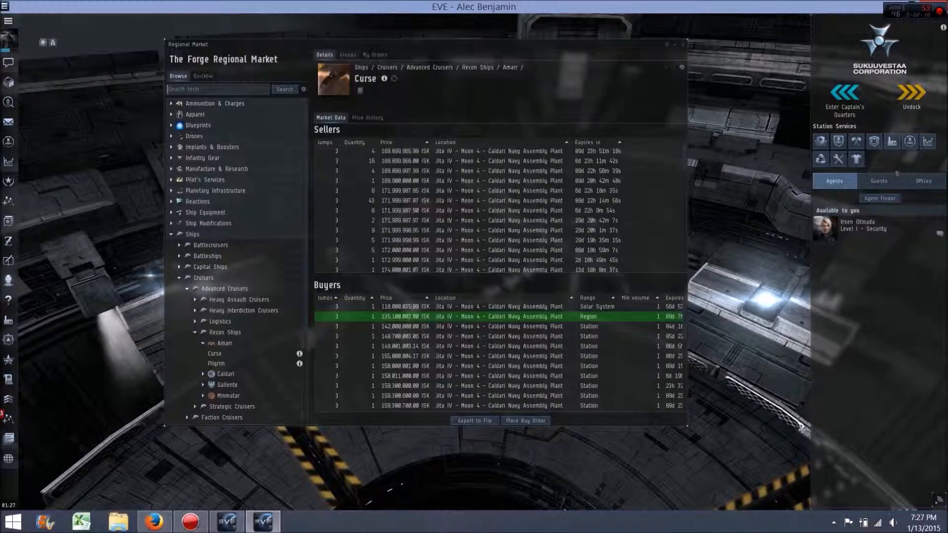
Chart Curse and Pilgrim price histories, then list the Caldari recon ships
left_click(366, 118)
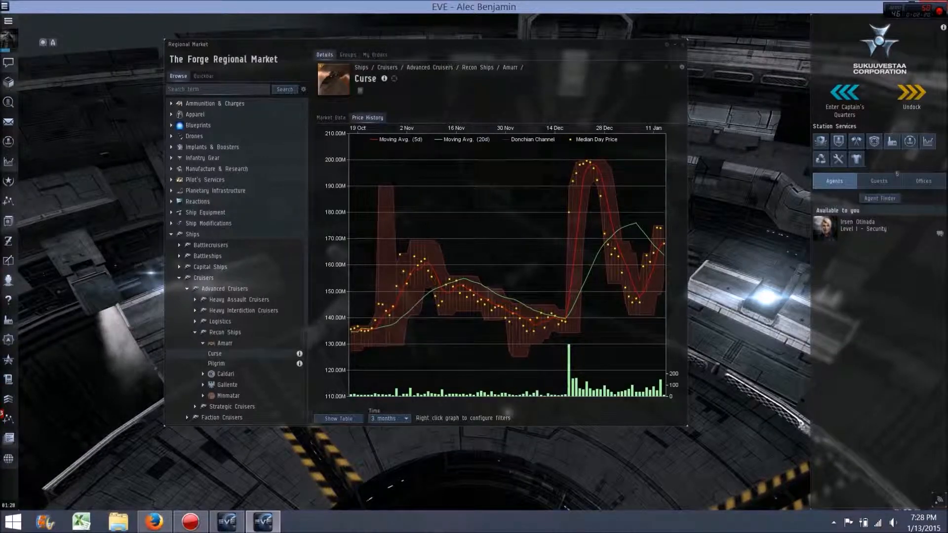
left_click(216, 363)
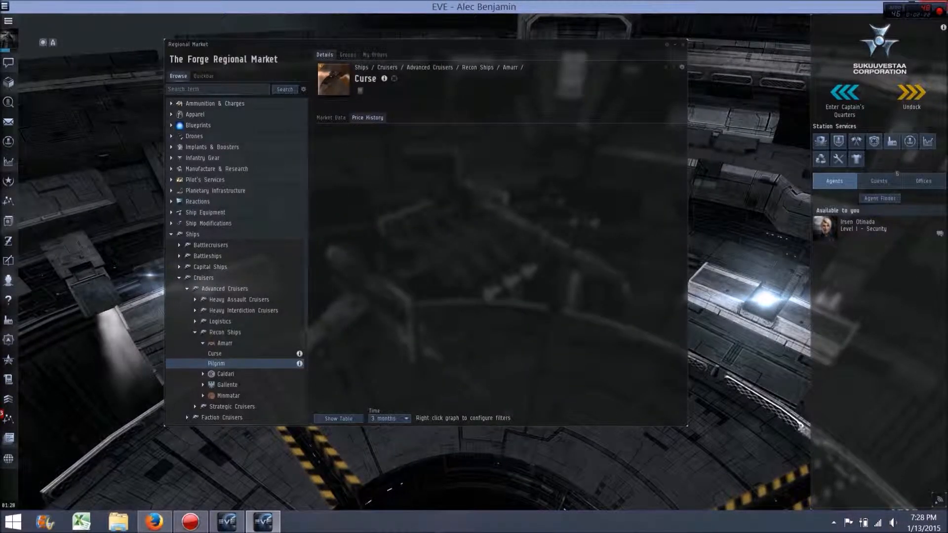
left_click(216, 364)
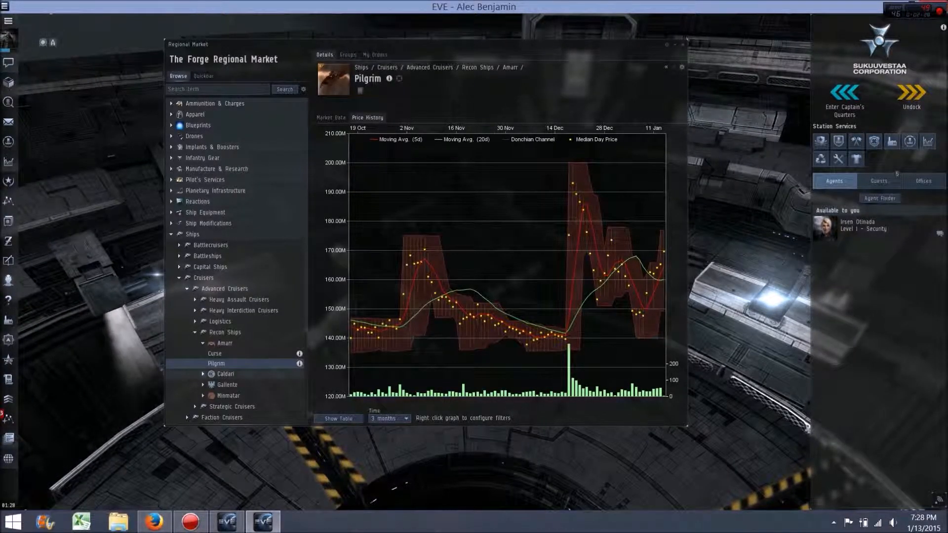
left_click(225, 354)
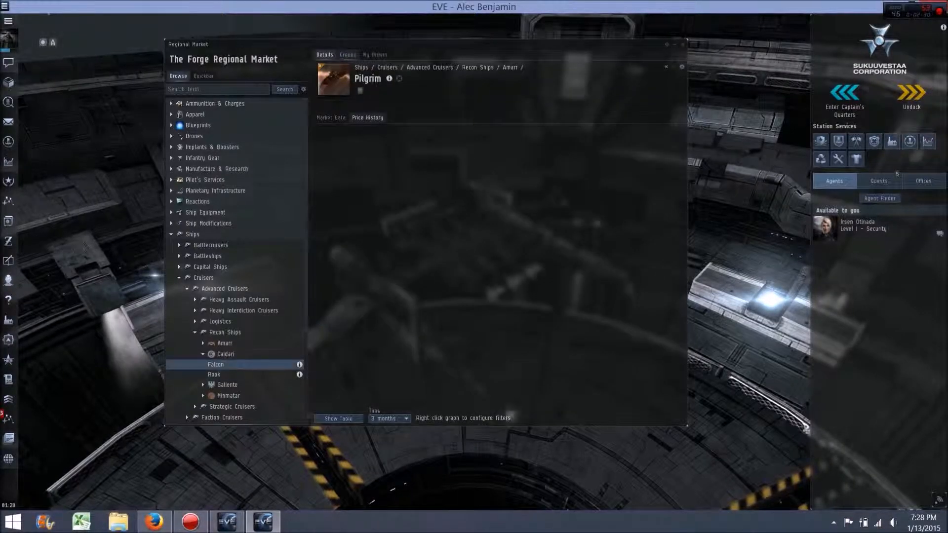
Chart price histories for the Falcon, Rook and Arazu, then collapse Gallente
left_click(215, 363)
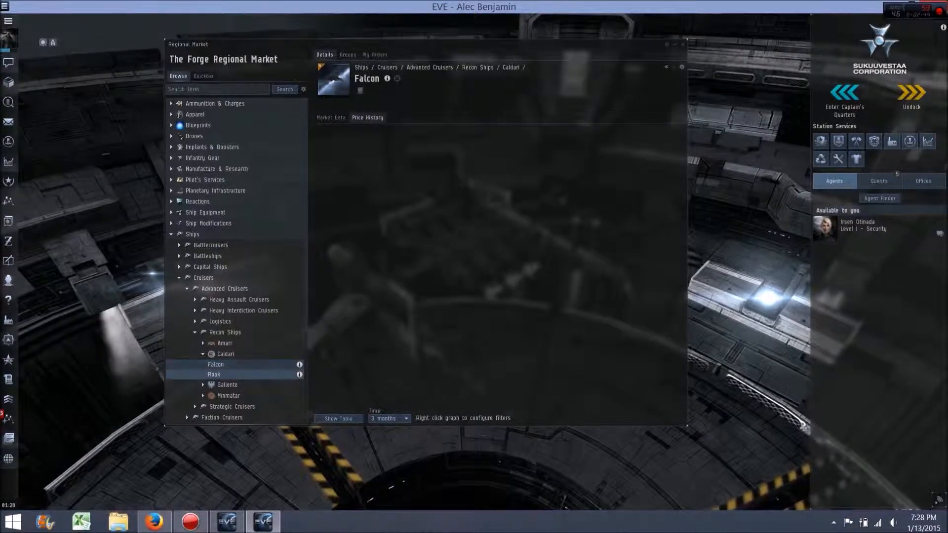
left_click(214, 374)
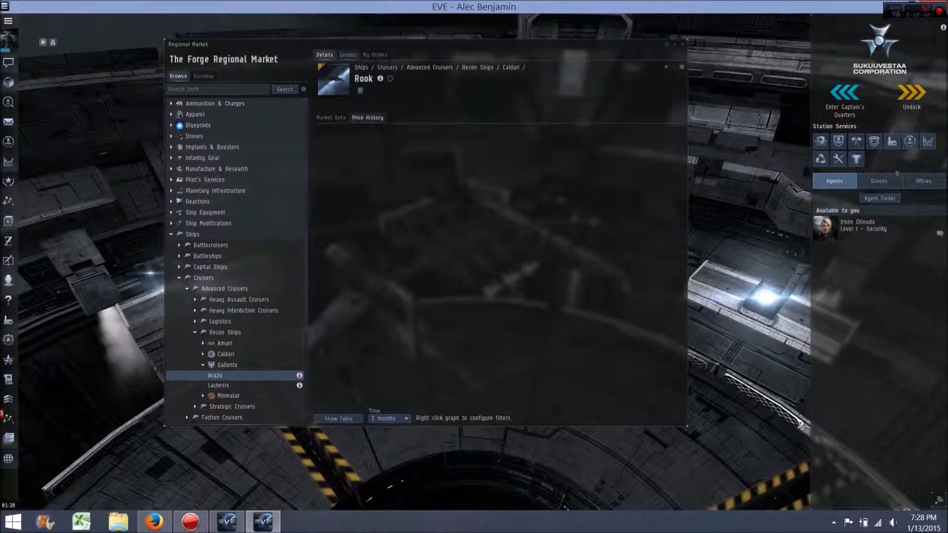
left_click(215, 374)
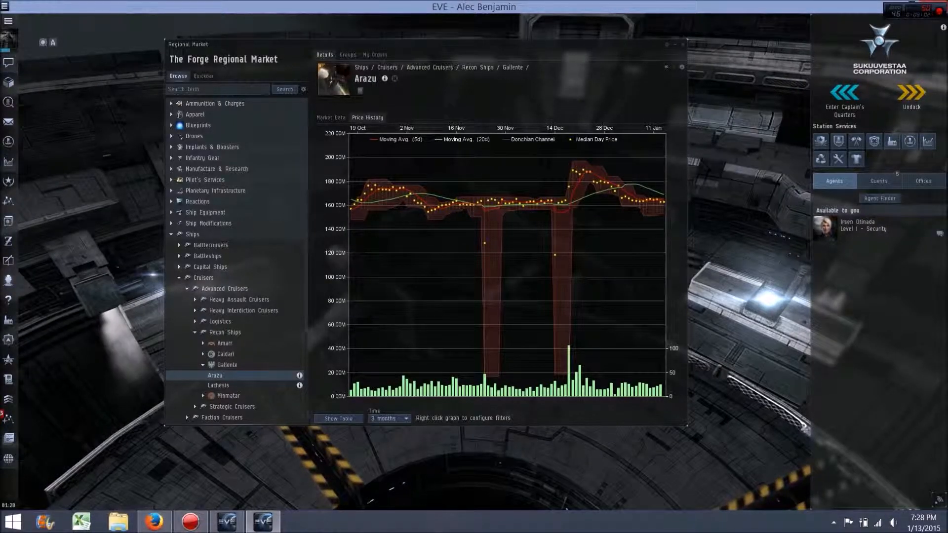
left_click(226, 365)
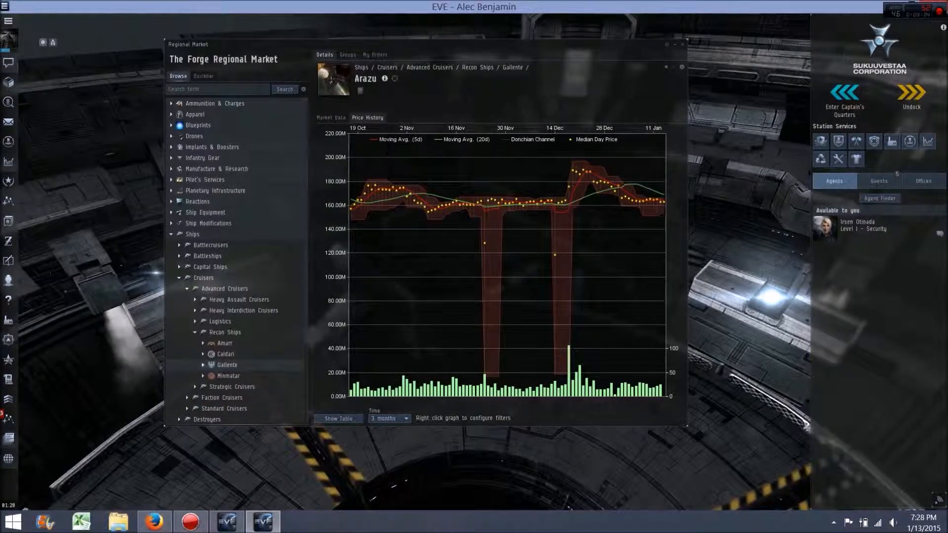
List the Minmatar recon ships and chart the Huginn's price history
left_click(347, 54)
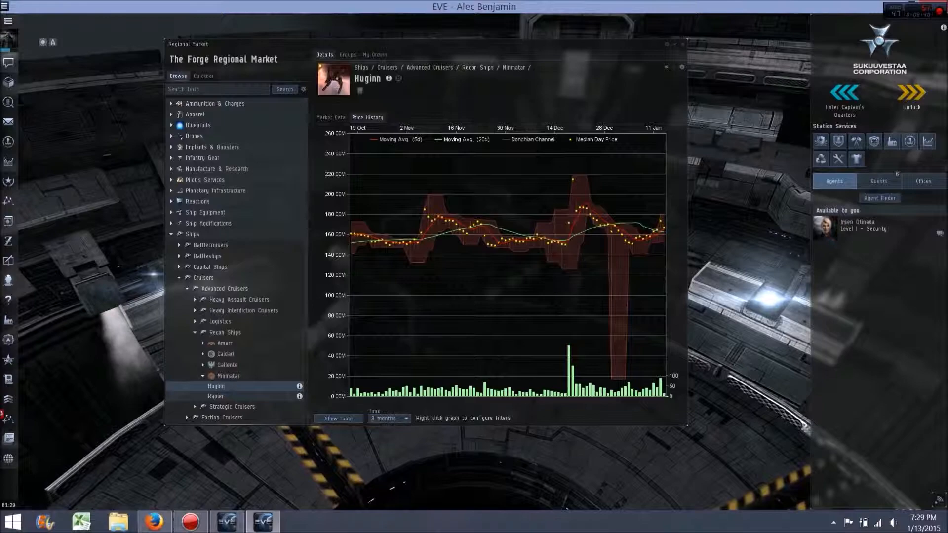
left_click(216, 396)
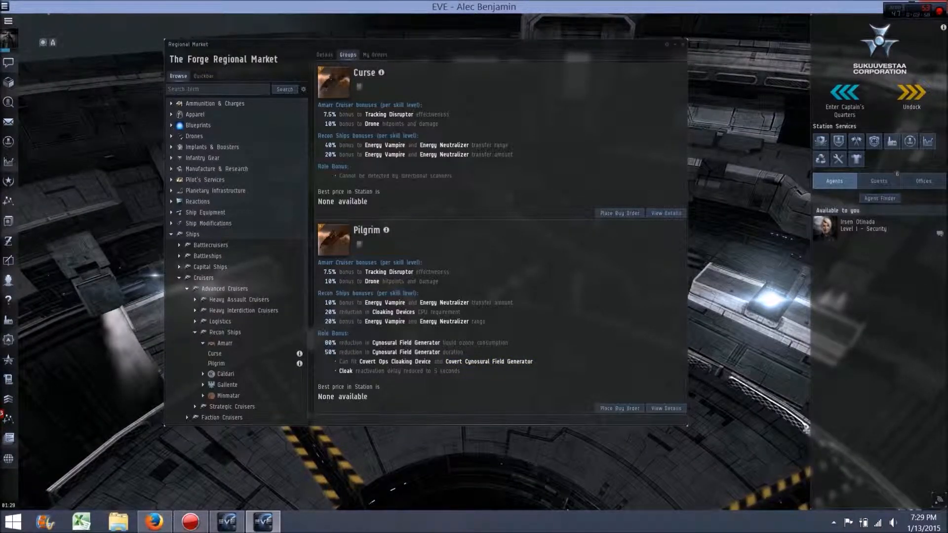
Reopen the Curse's price history and set the time range to 3 months
left_click(324, 54)
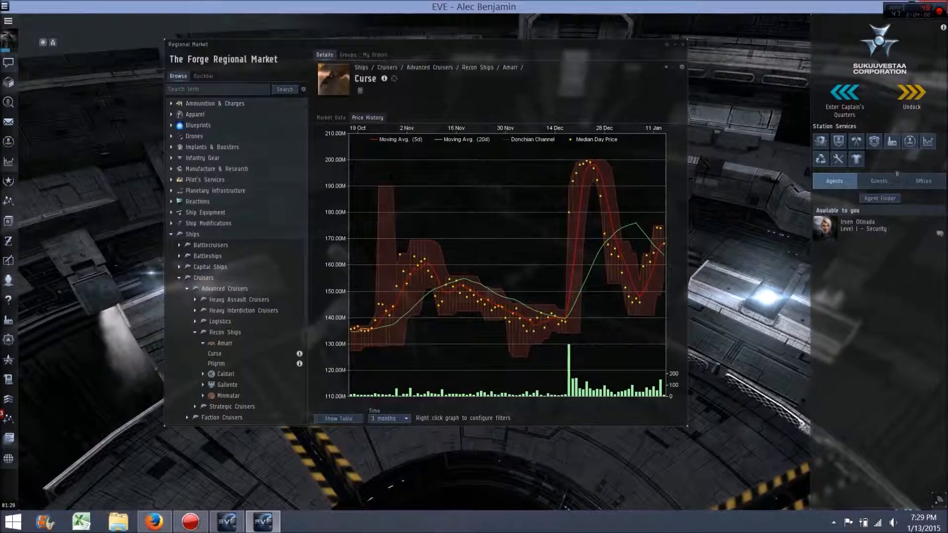
left_click(388, 419)
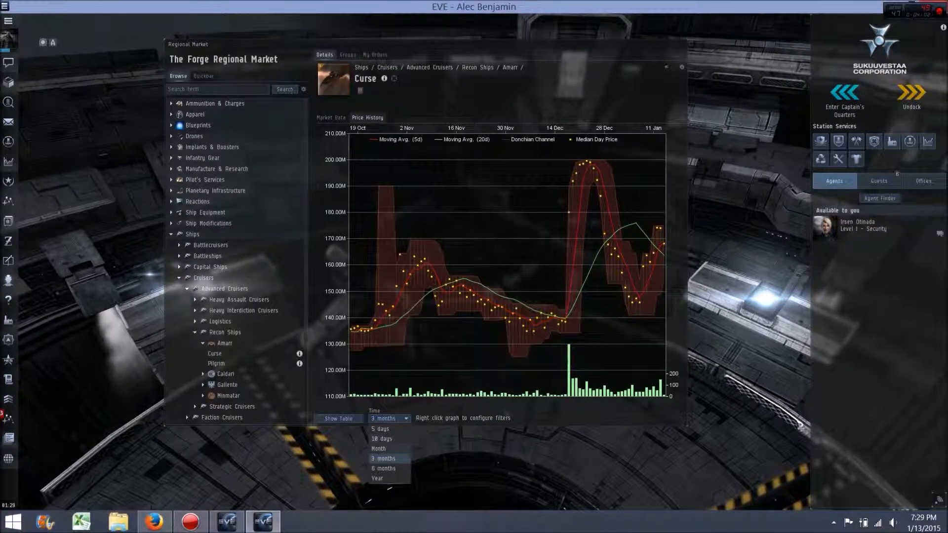
left_click(380, 449)
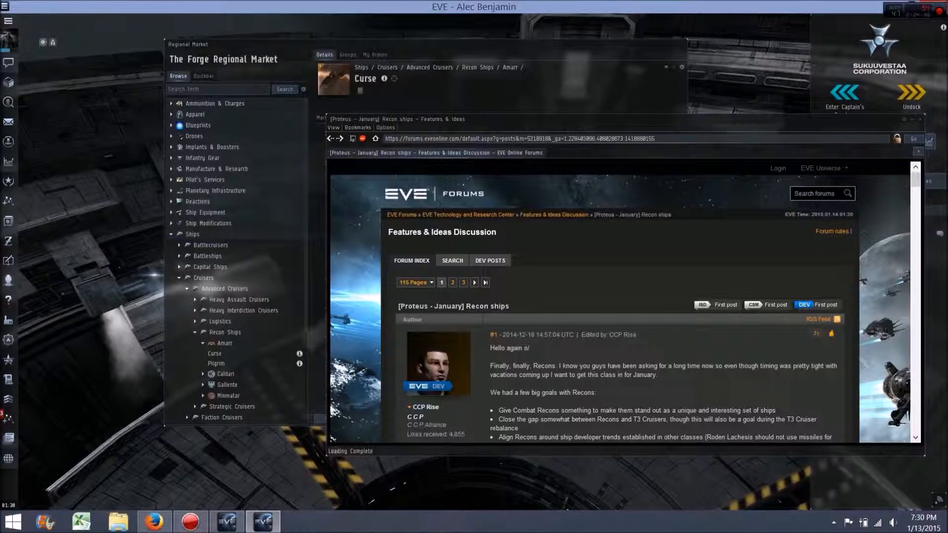
Scroll through CCP Rise's Proteus recon ship goals and major changes
scroll("down", 3)
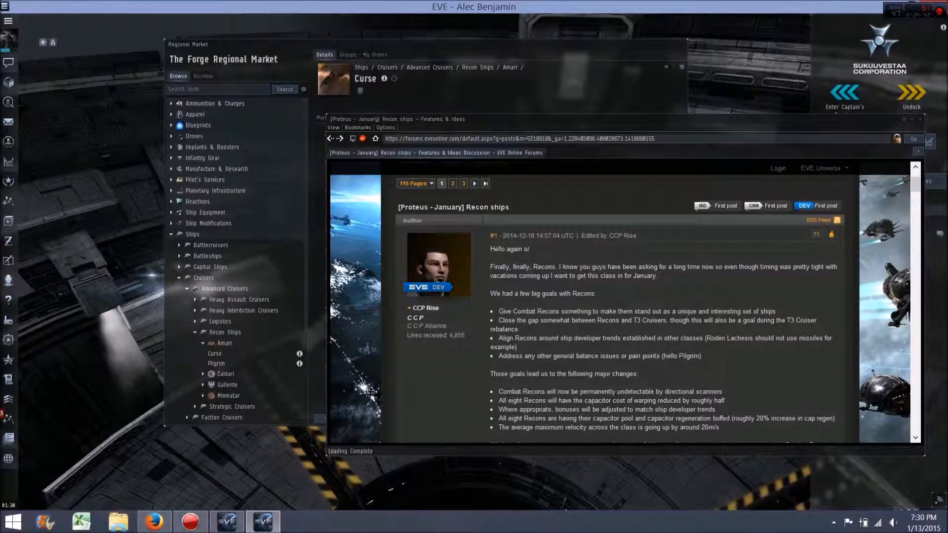
scroll("down", 3)
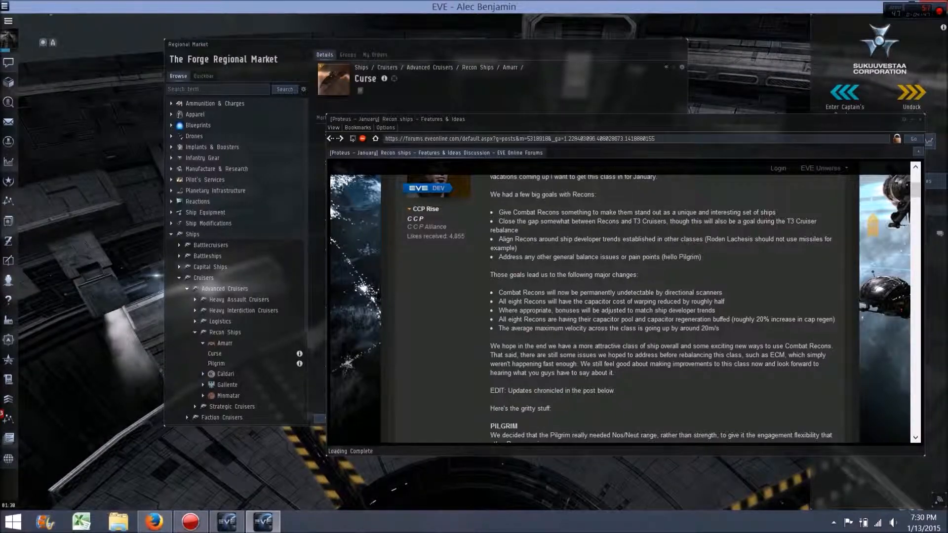
scroll("up", 3)
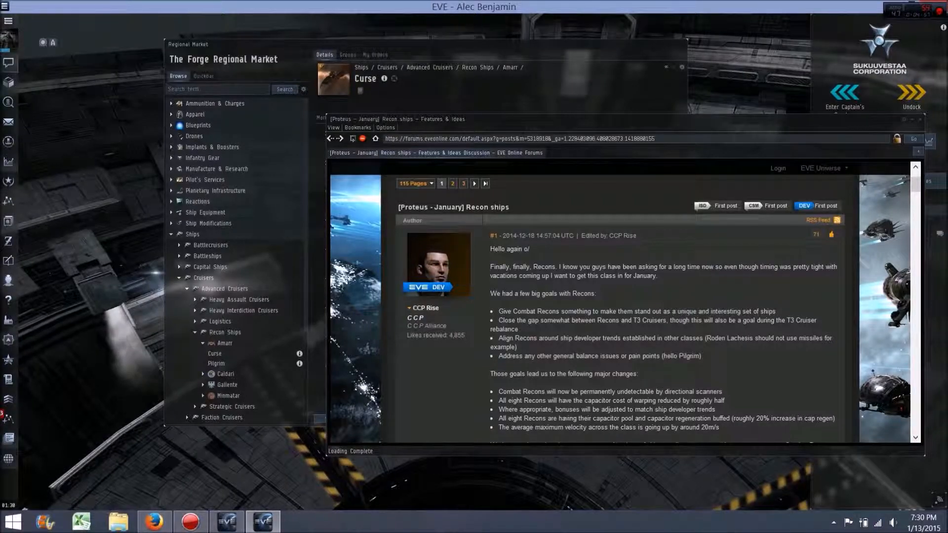
mouse_move(540, 235)
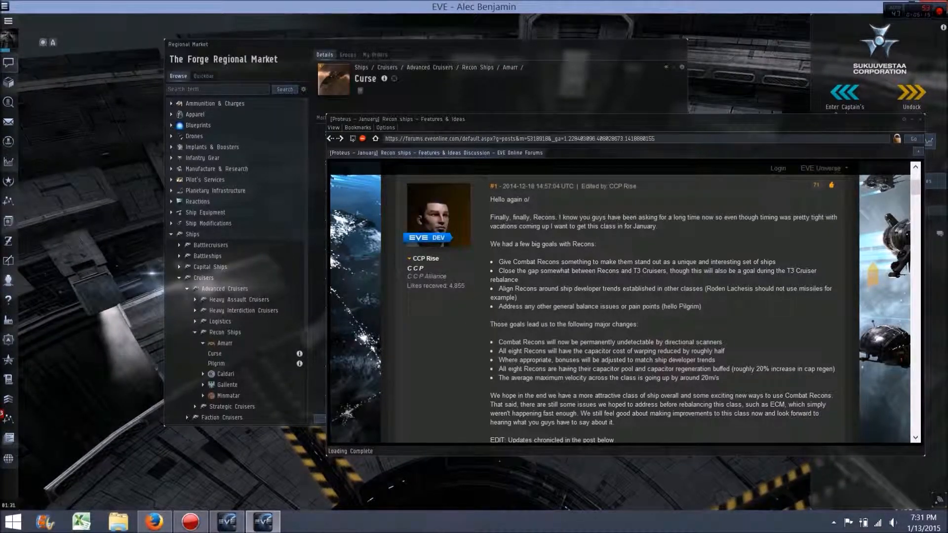
scroll("down", 3)
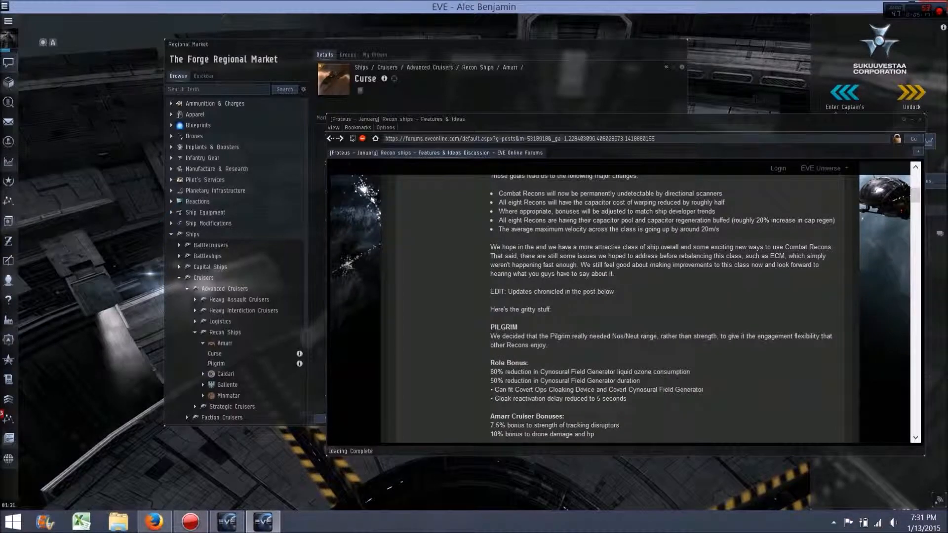
scroll("down", 3)
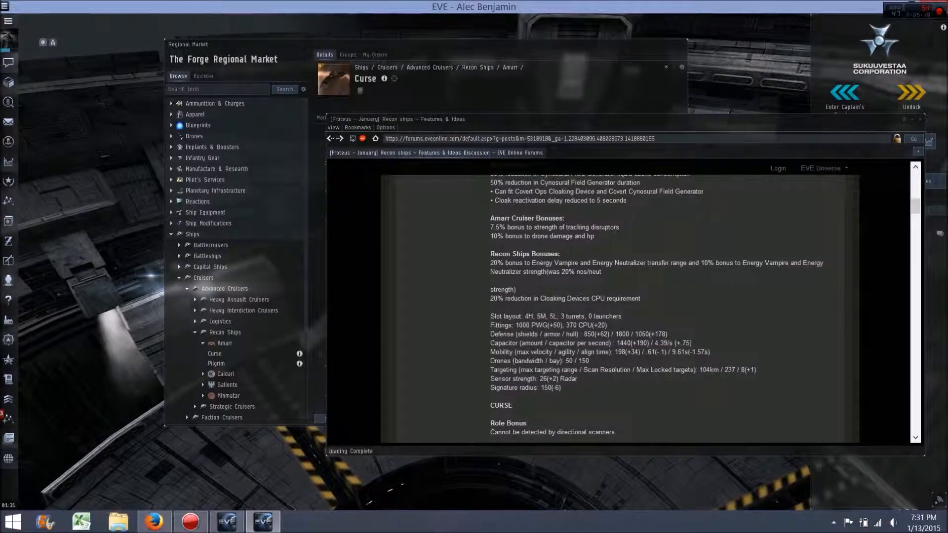
scroll("up", 3)
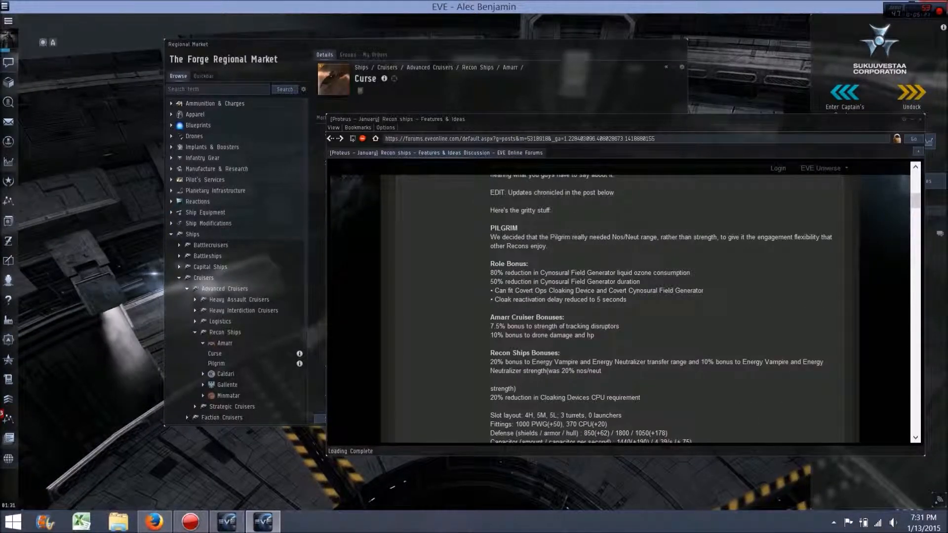
scroll("down", 3)
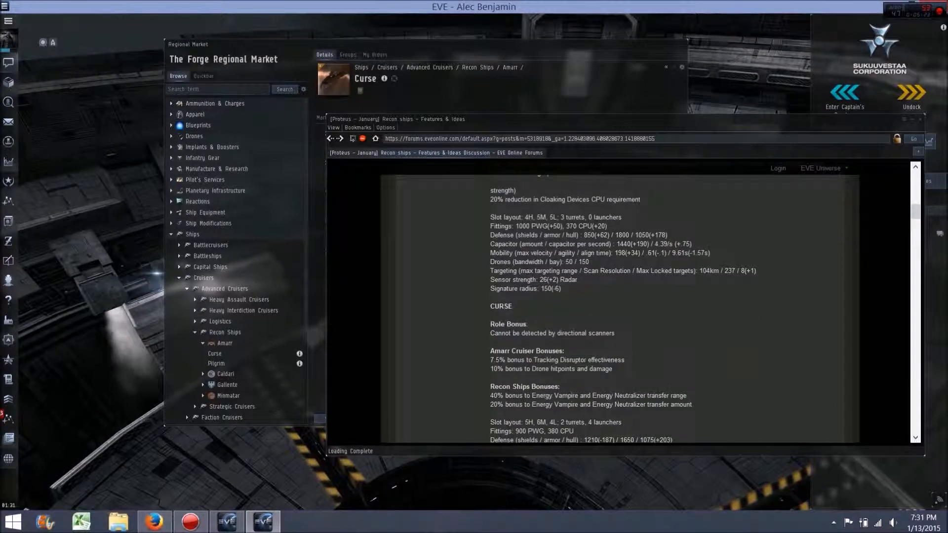
scroll("up", 3)
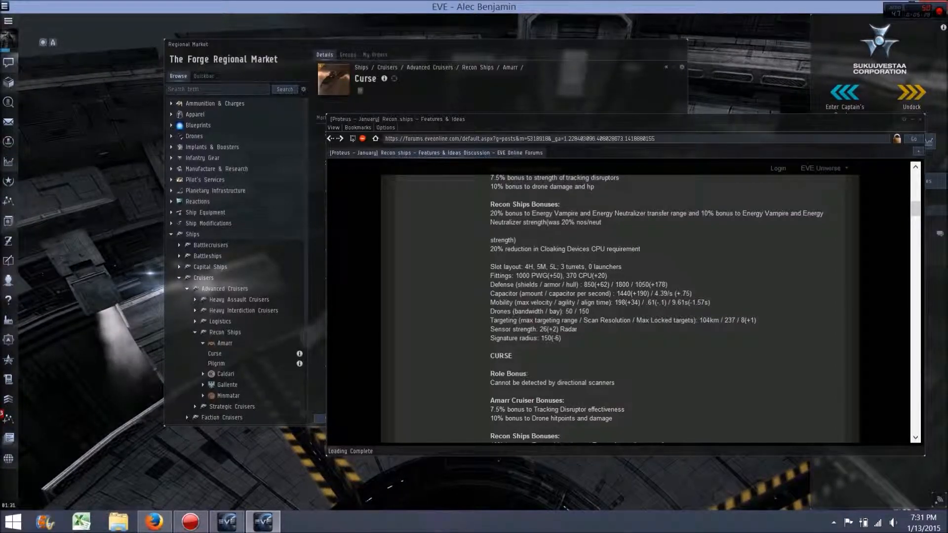
scroll("down", 3)
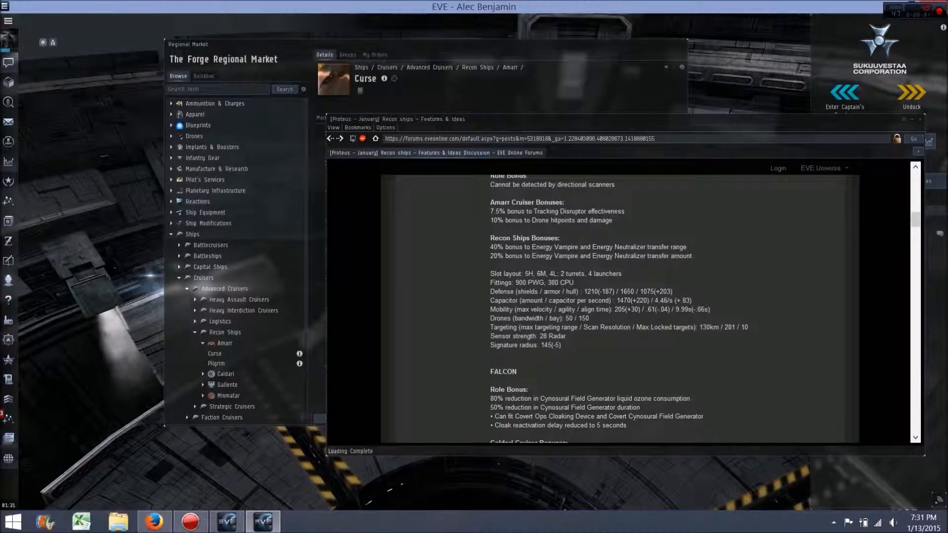
scroll("up", 3)
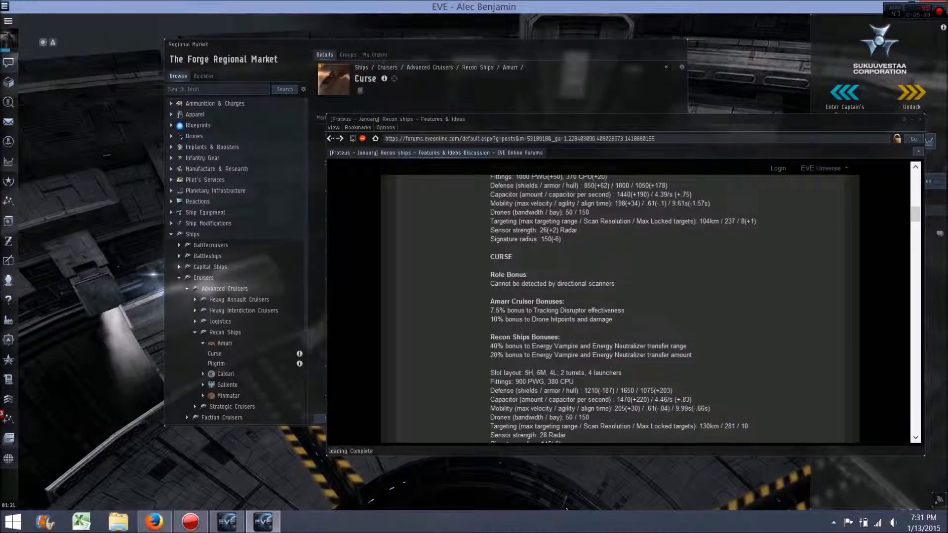
scroll("down", 3)
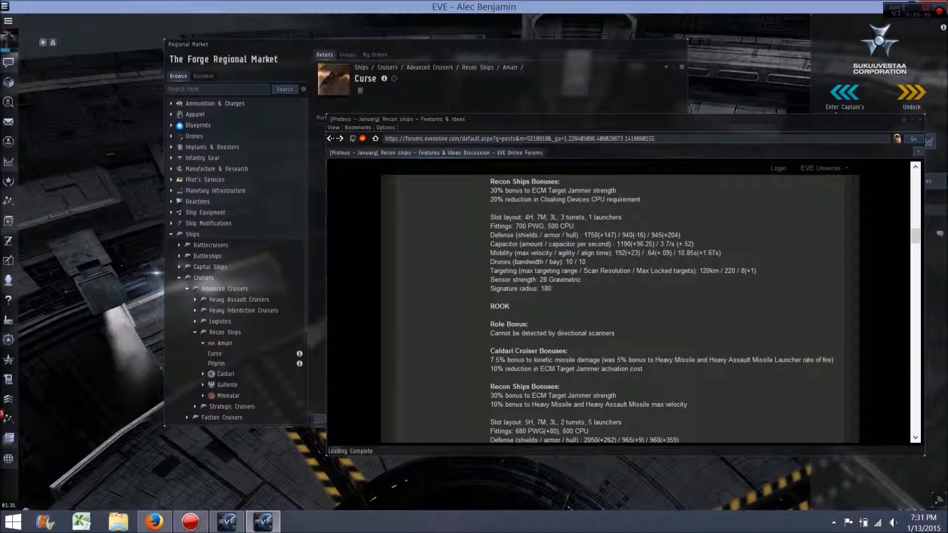
scroll("down", 3)
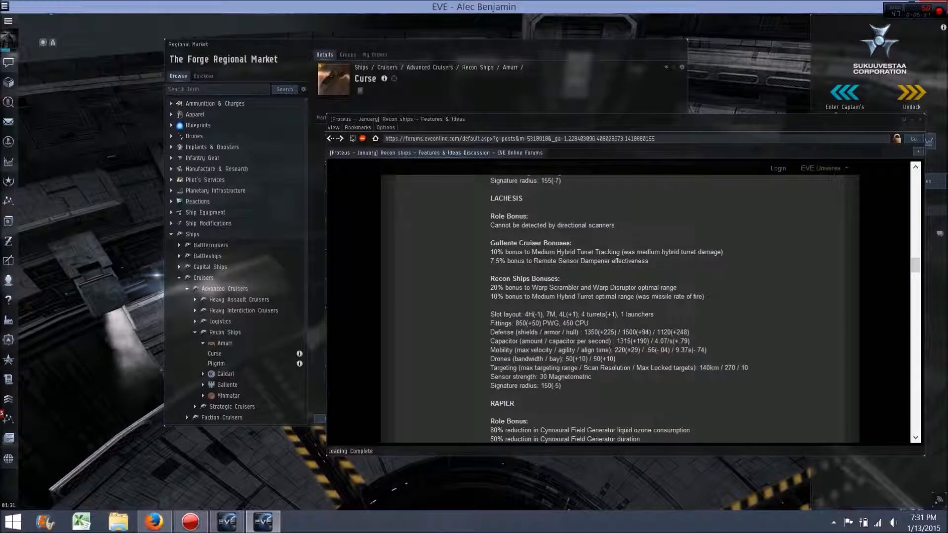
scroll("up", 3)
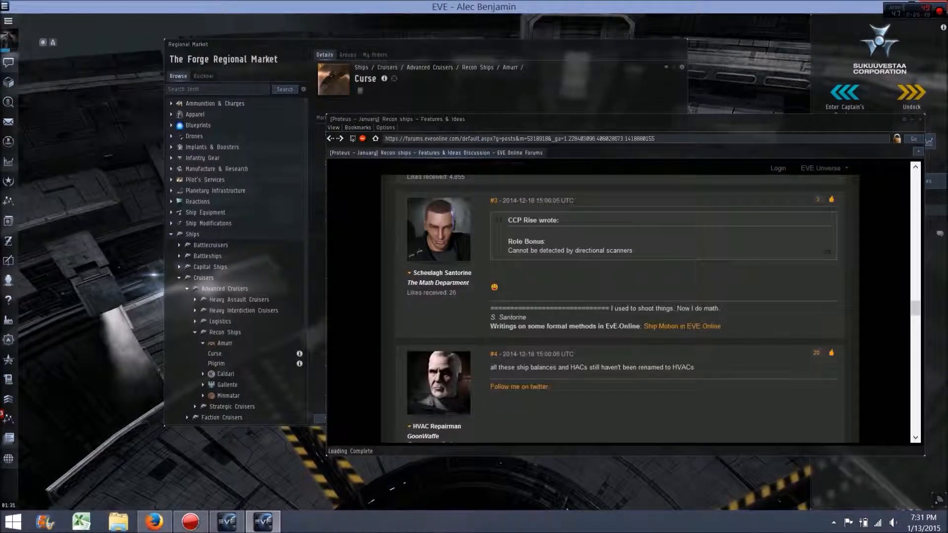
scroll("up", 3)
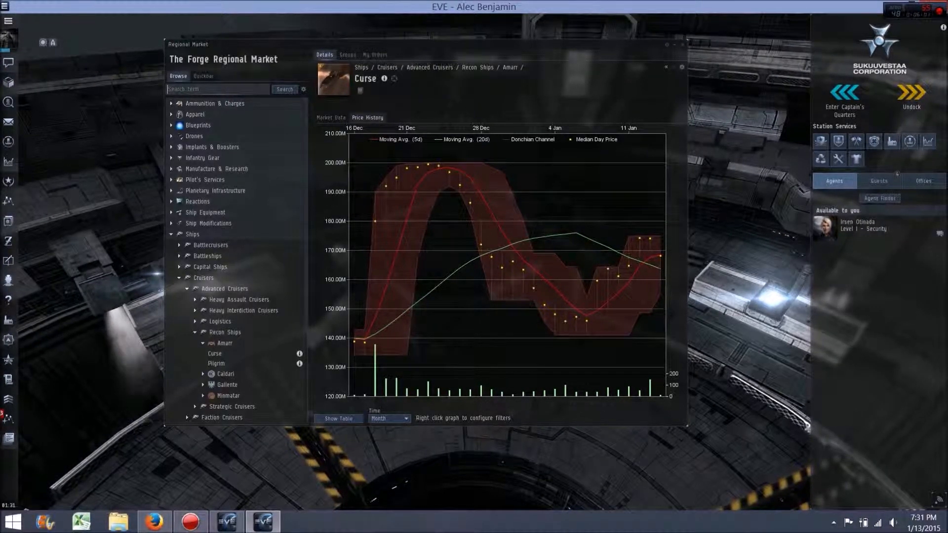
mouse_move(338, 418)
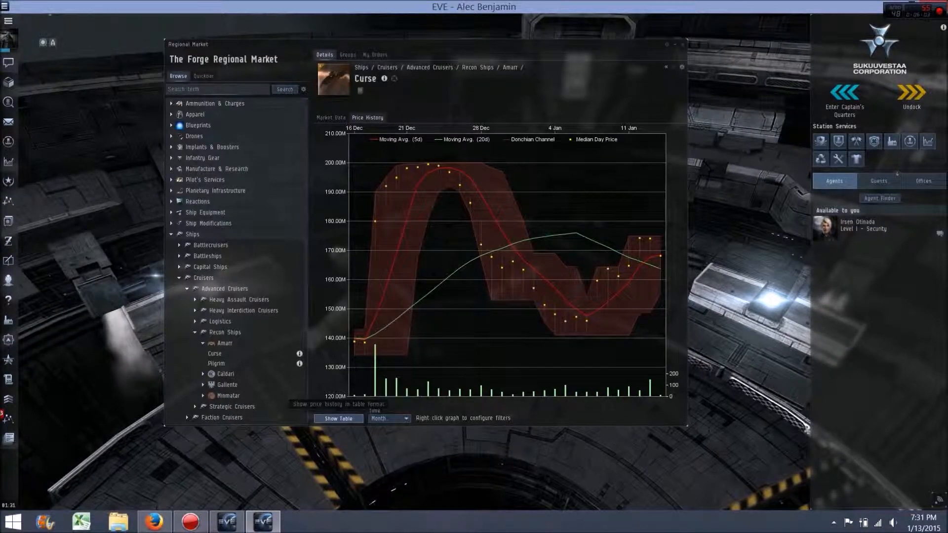
Close the forum browser and narrow the Curse's price history to one month
left_click(389, 418)
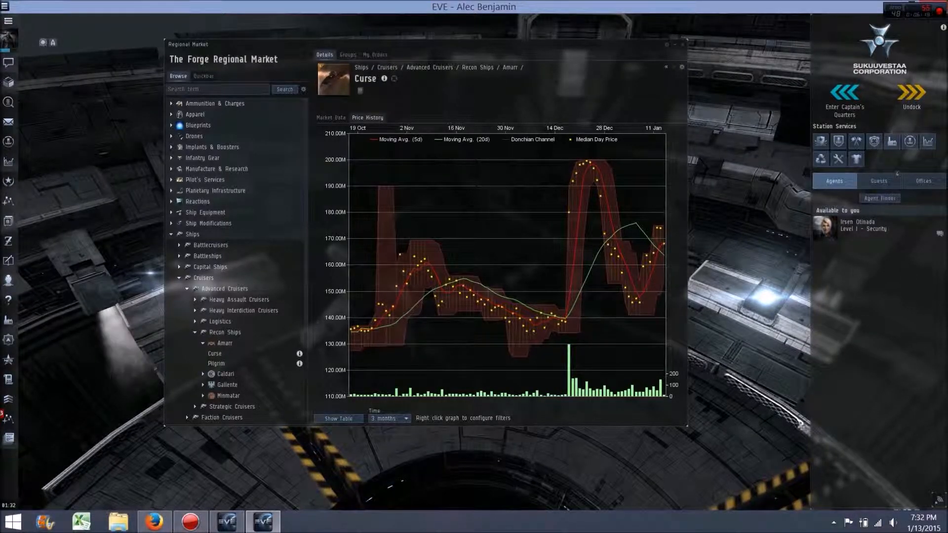
left_click(405, 418)
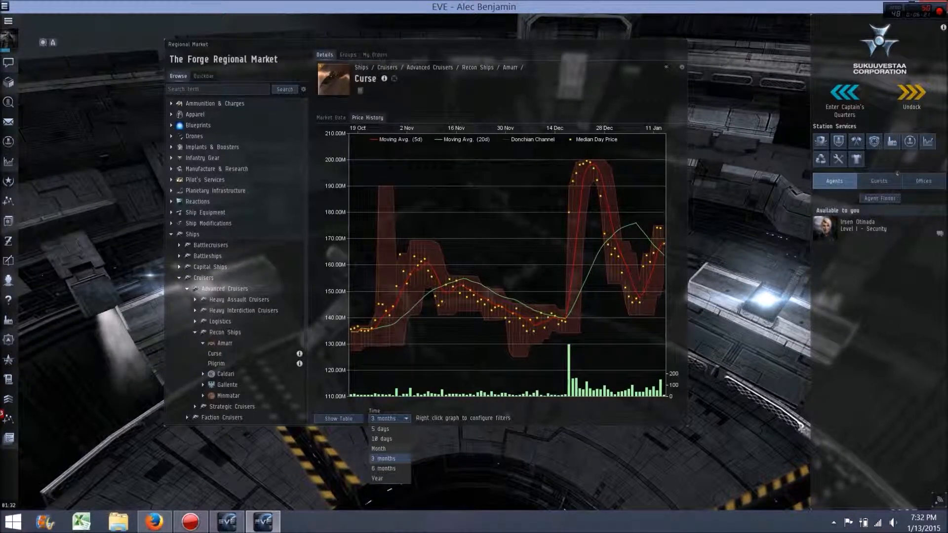
left_click(377, 449)
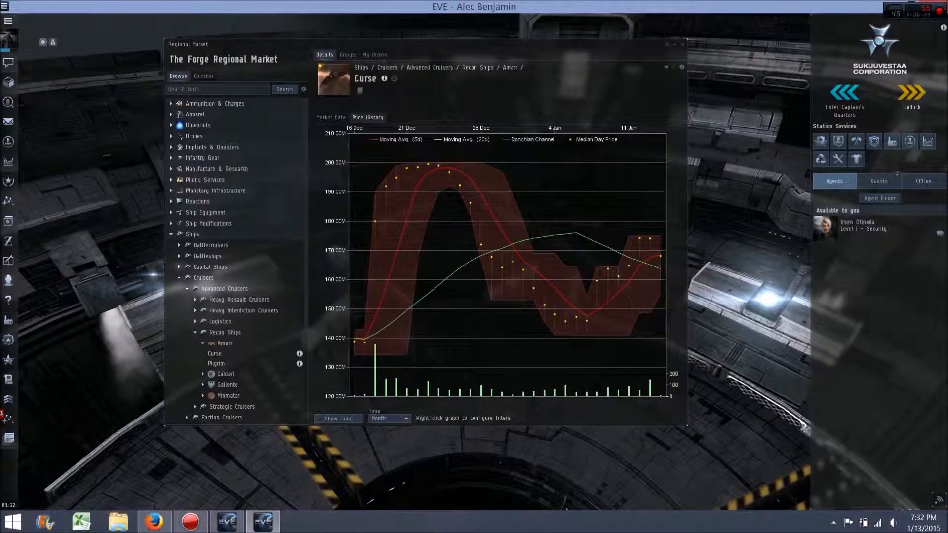